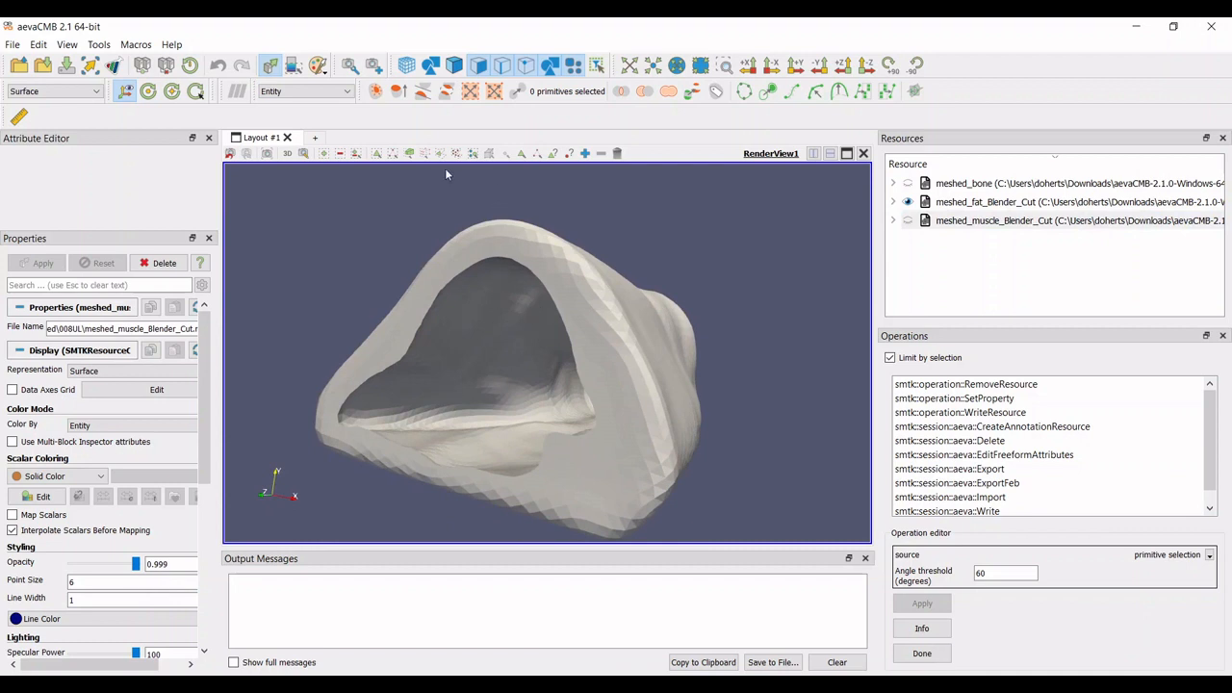
mouse_move(440, 154)
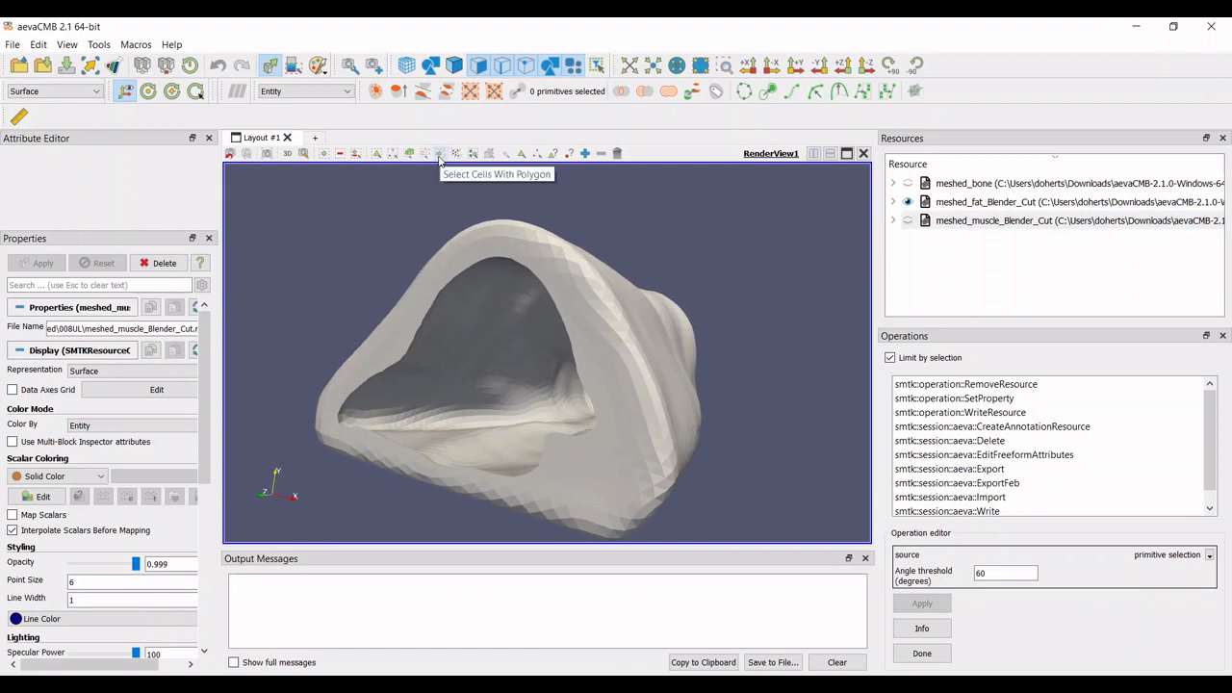
- Select an 819-primitive round patch on the fat mesh's inner surface with polygon selection
left_click(441, 153)
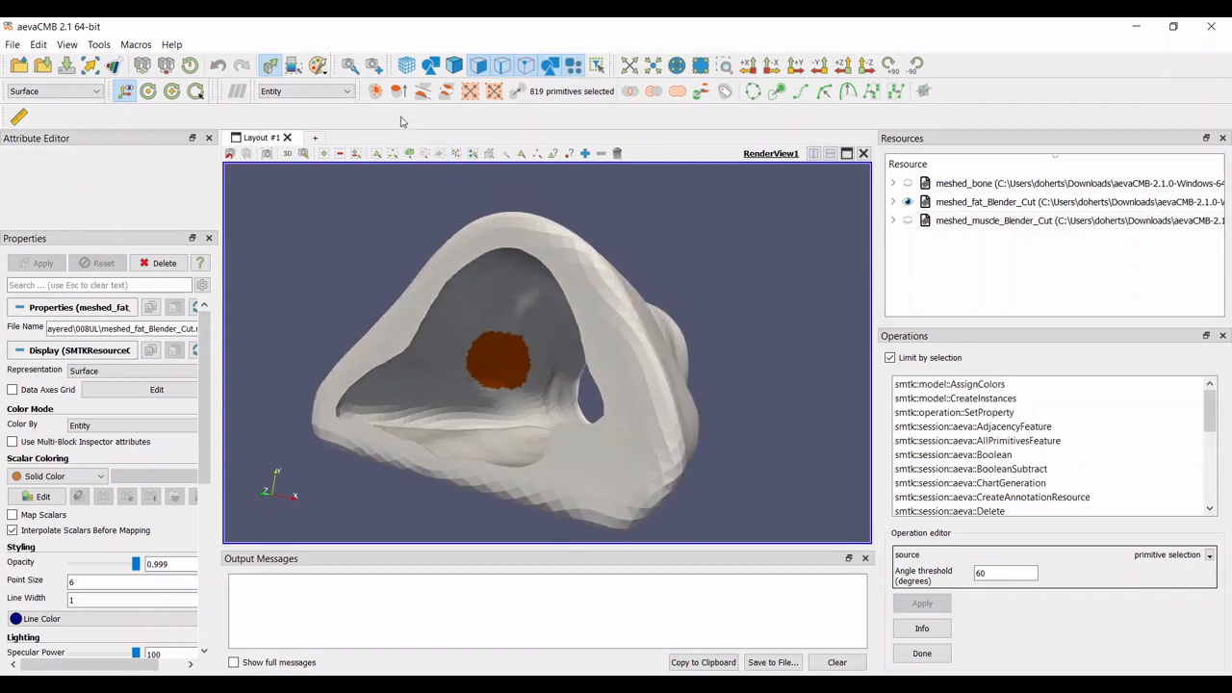
mouse_move(375, 91)
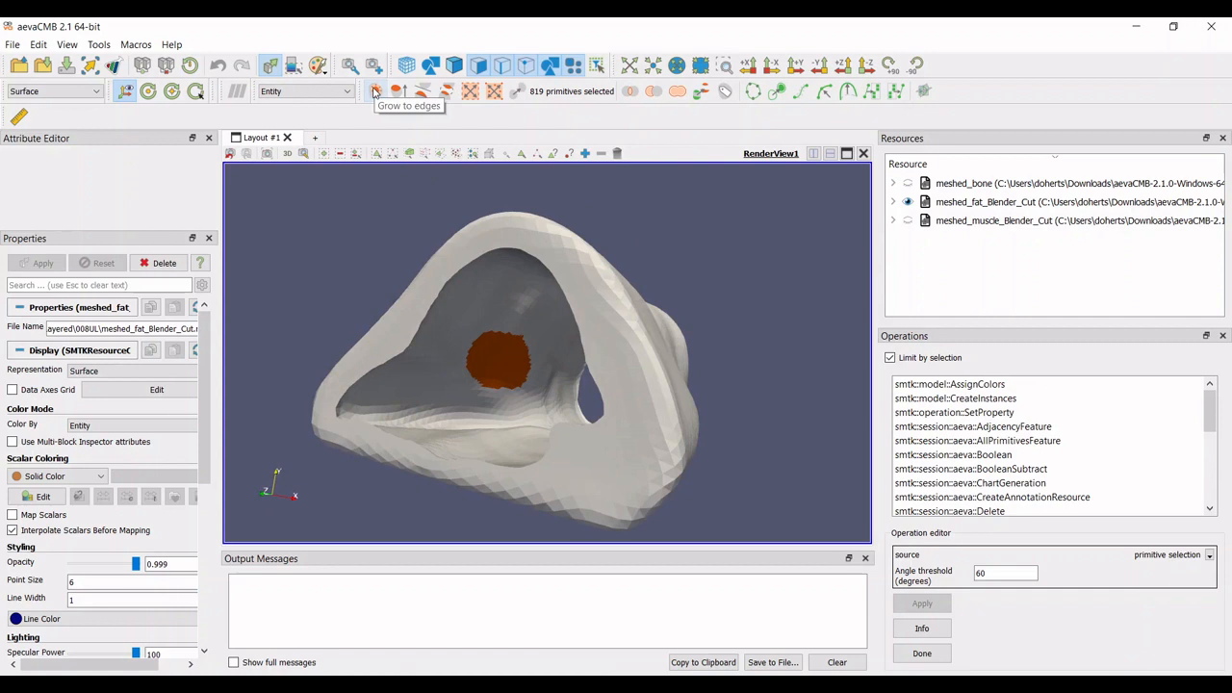
- Load the grow-to-edges operation (60-degree angle threshold) and close its parameter explanation
left_click(922, 628)
type("30")
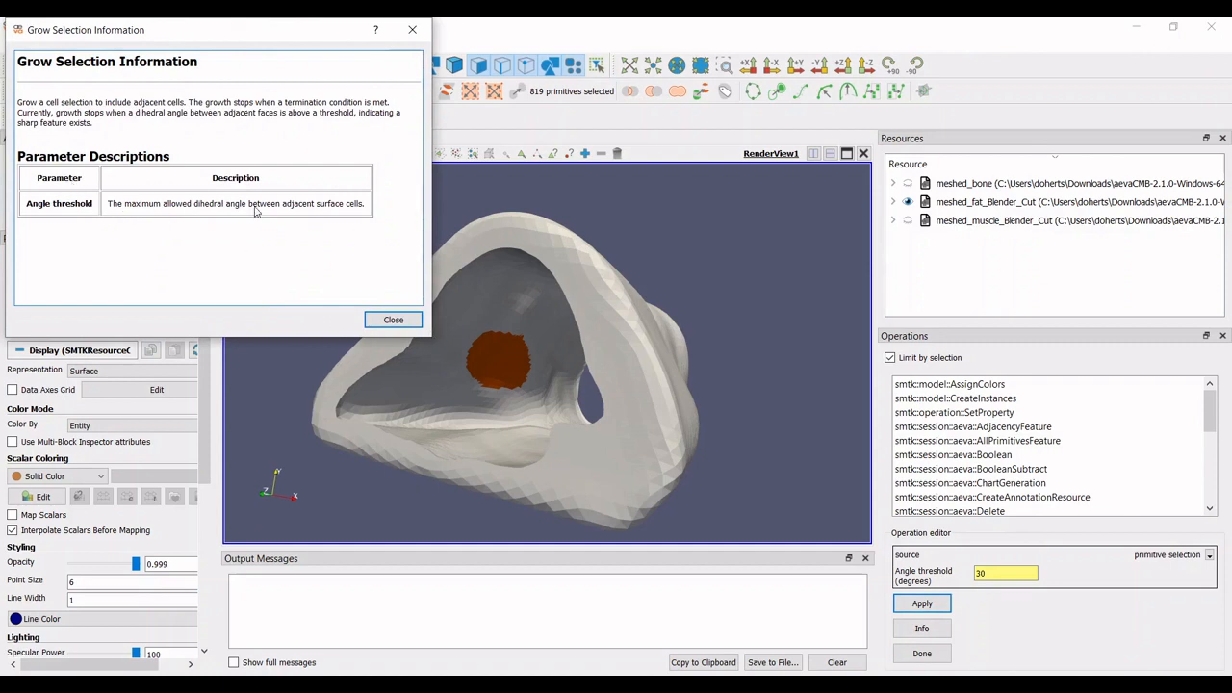
mouse_move(208, 231)
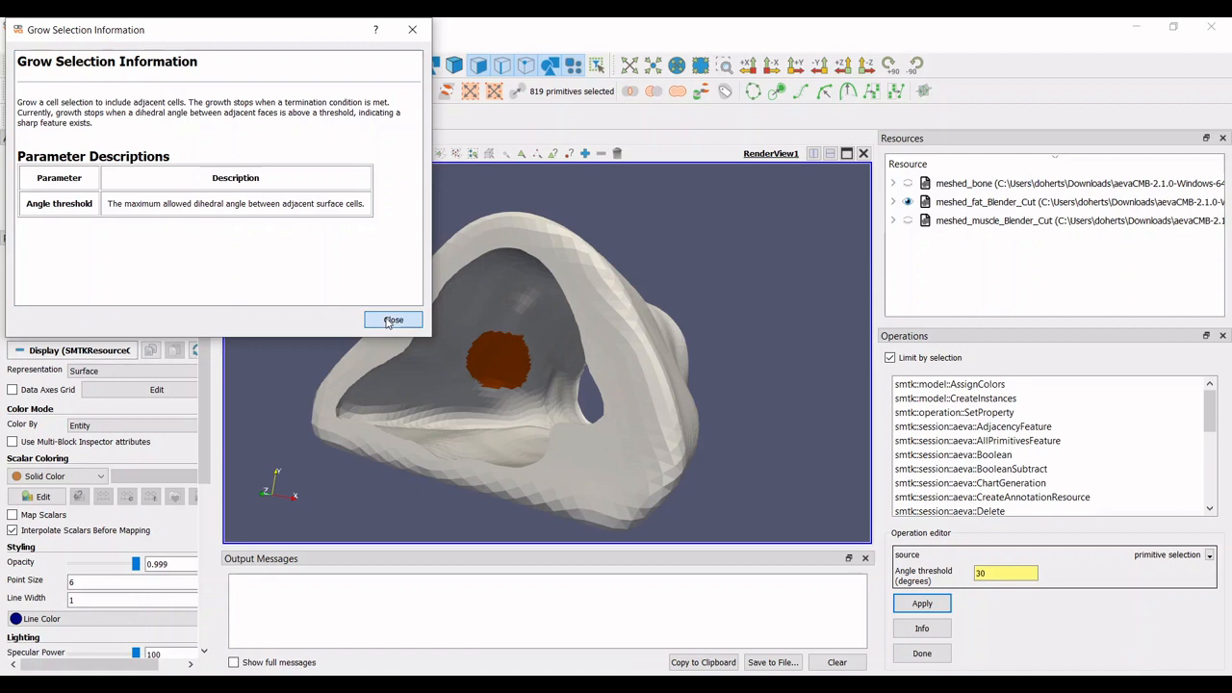
left_click(393, 320)
type("60")
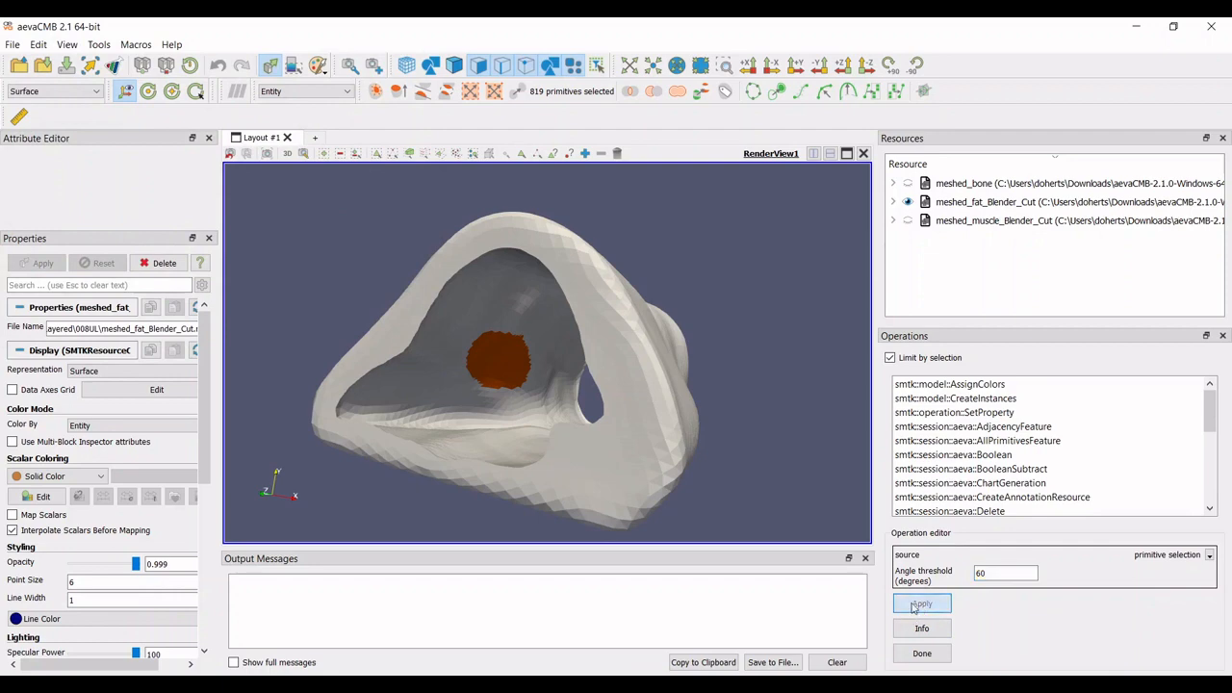
- Apply grow selection, expanding the patch to 31,048 primitives across the inner surface
left_click(922, 604)
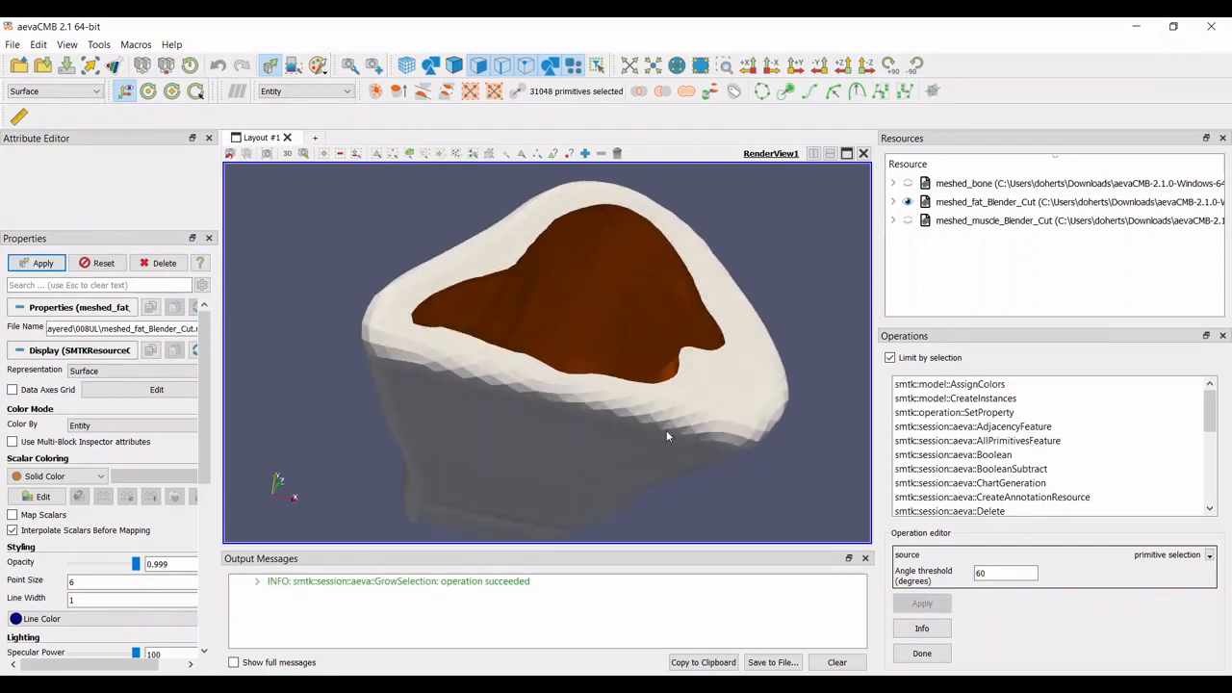